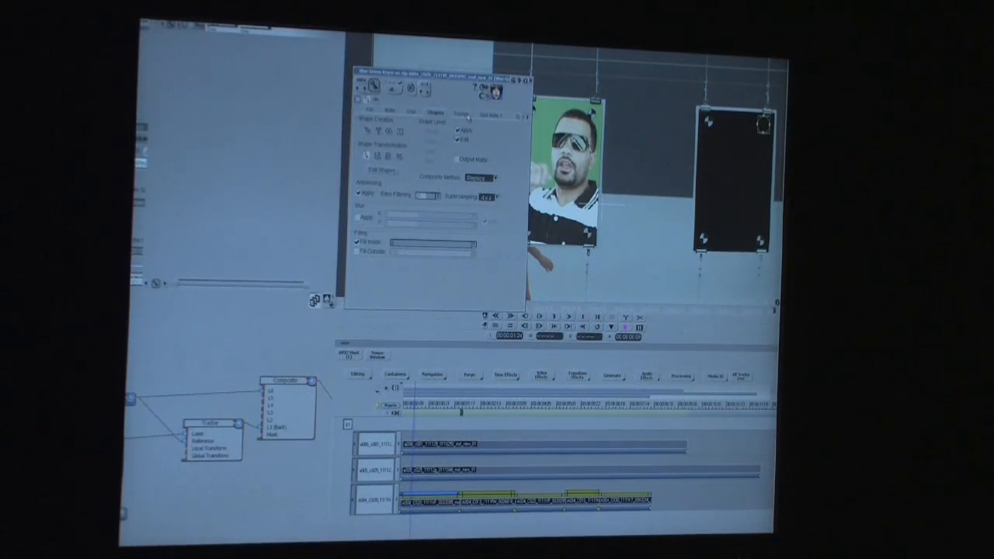
Flip between Tracking and Shape settings to check the face clip's corner-pin setup
left_click(459, 112)
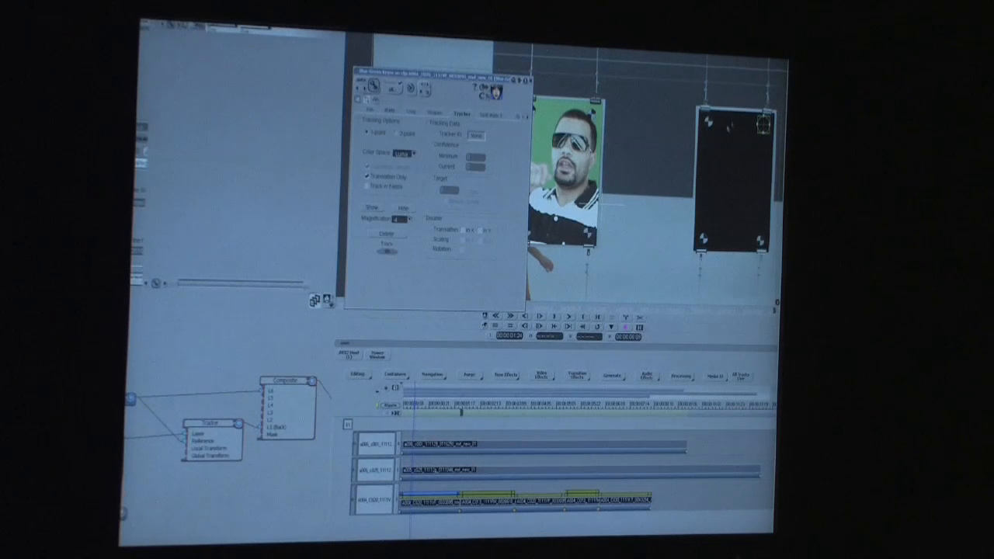
left_click(435, 112)
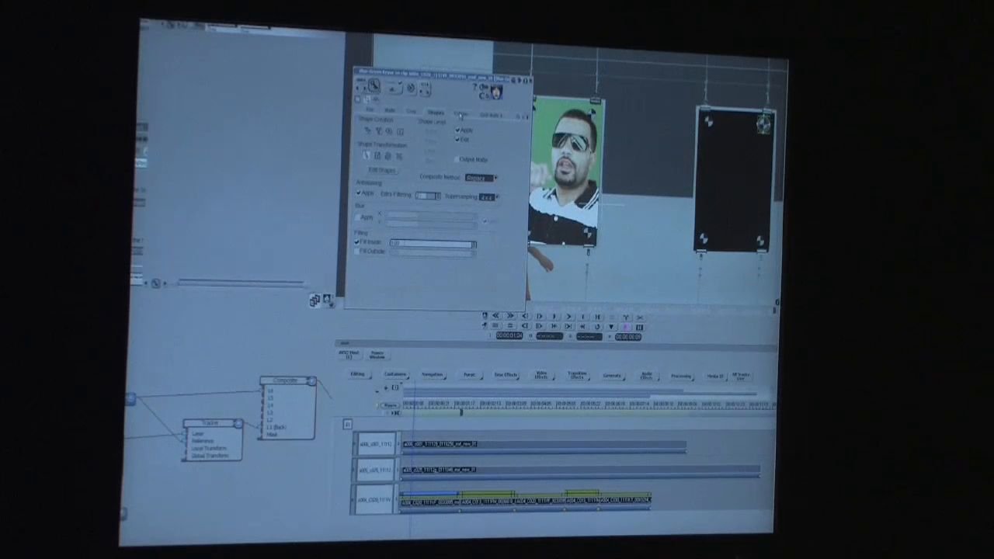
left_click(482, 113)
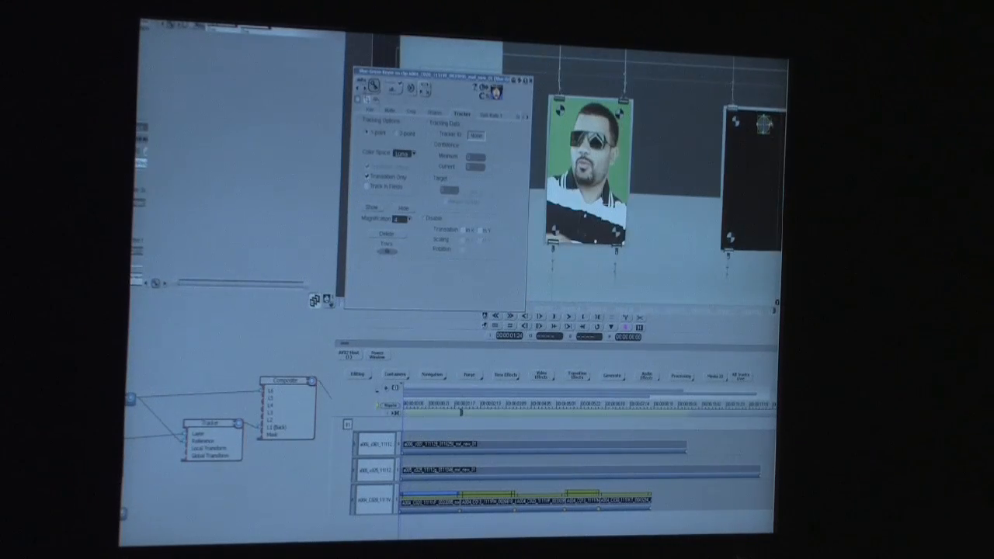
left_click(444, 115)
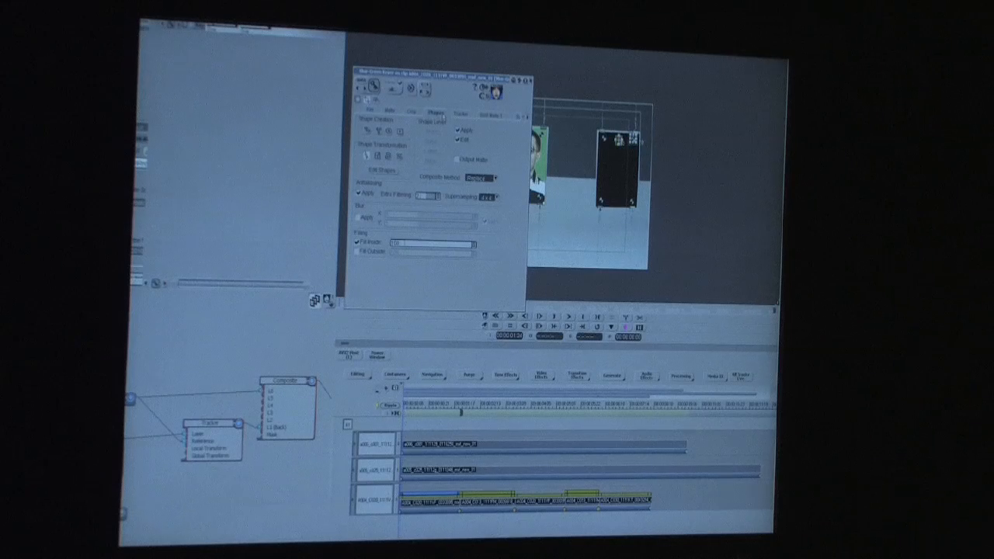
Place corner trackers on the black panel and show the Tracking options
left_click(460, 113)
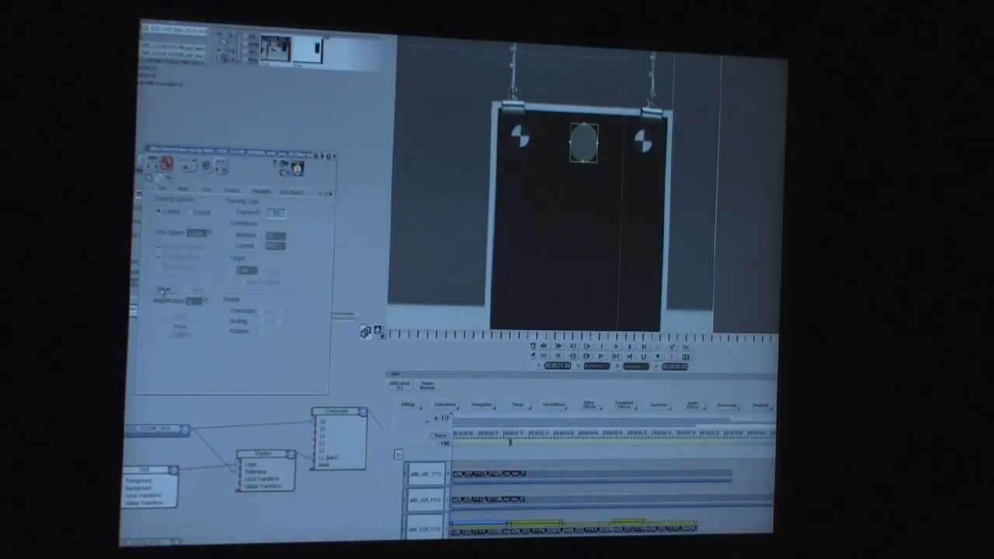
left_click(233, 190)
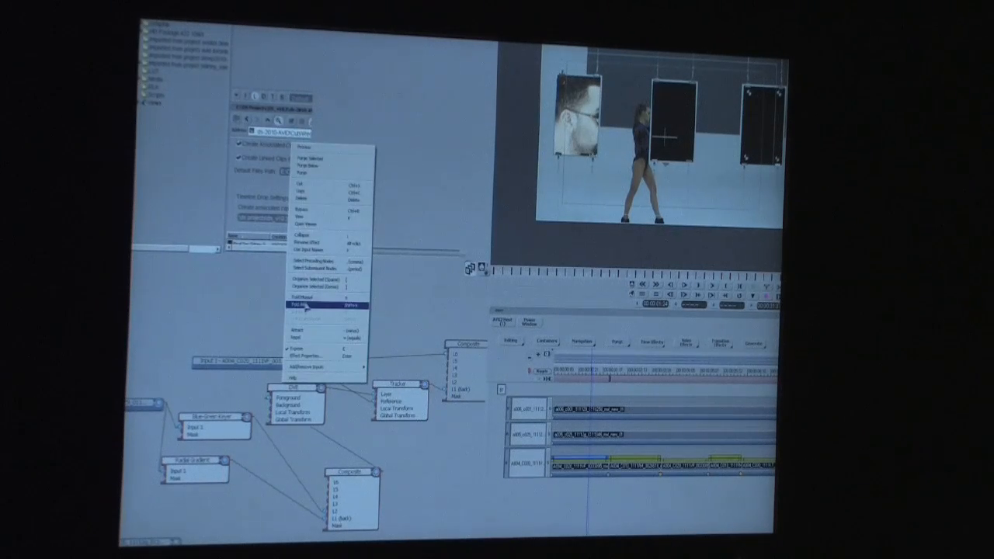
Add a Gradient generator node and choose its gradient type for the left panel
left_click(303, 308)
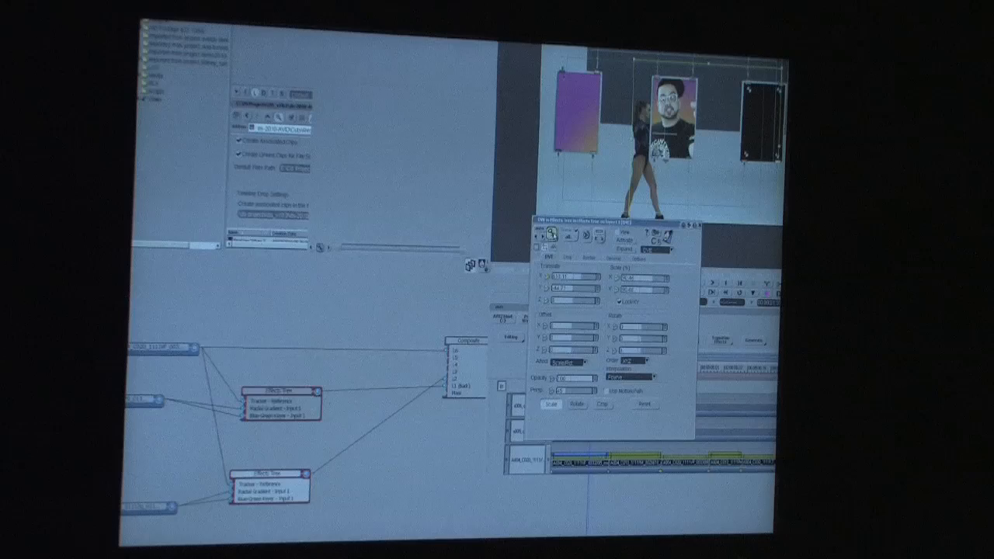
left_click(547, 236)
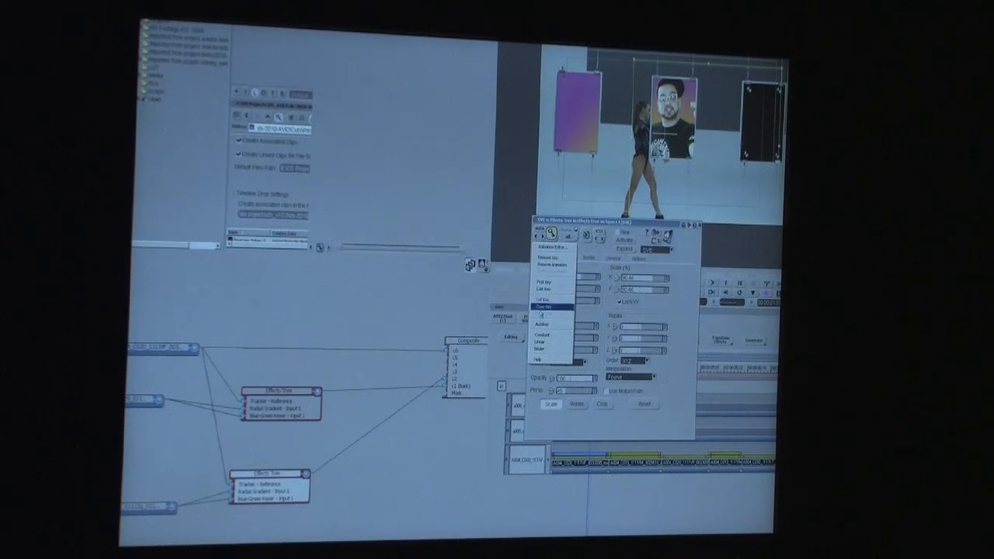